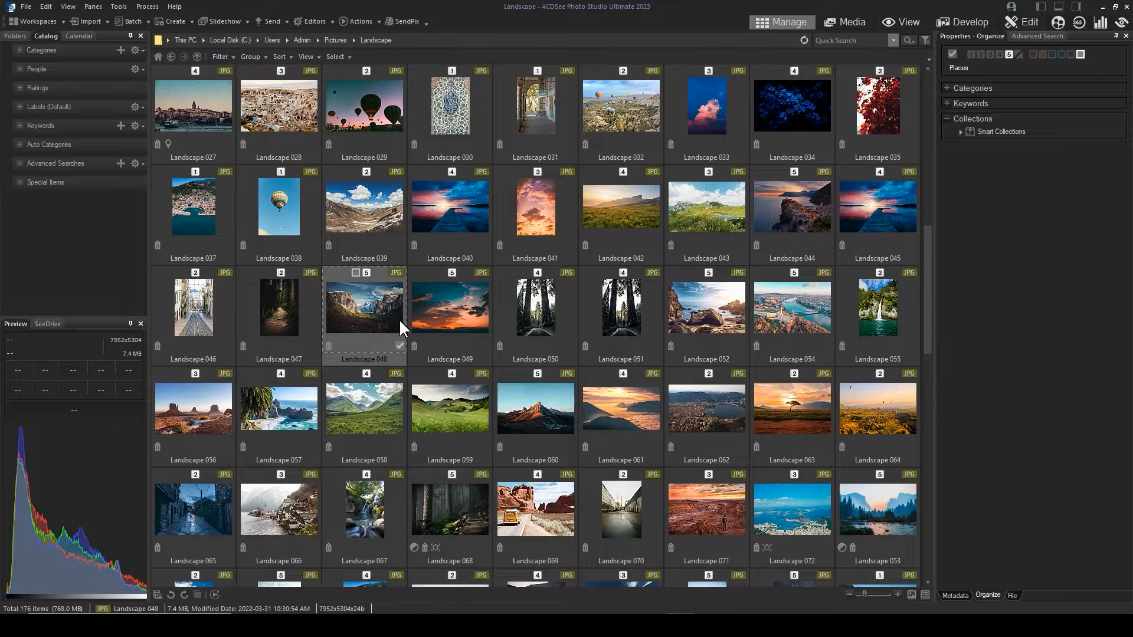
Select the Landscape 048 mountain valley photo and bring it into Edit mode.
{"action": "left_click", "coordinate": [355, 273]}
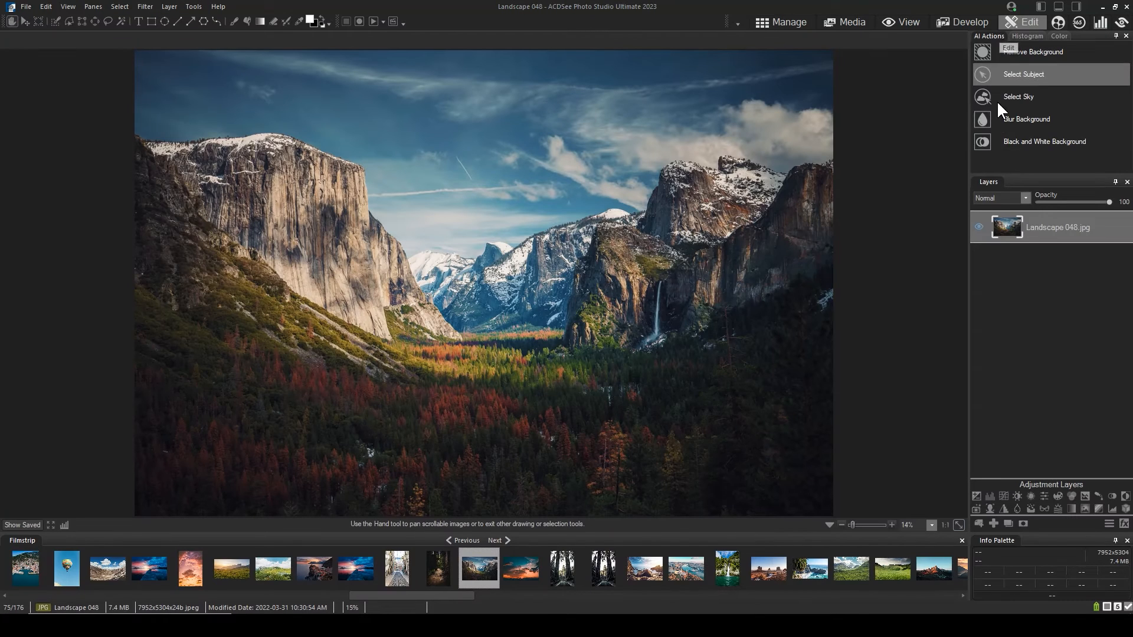
{"action": "mouse_move", "coordinate": [1028, 353]}
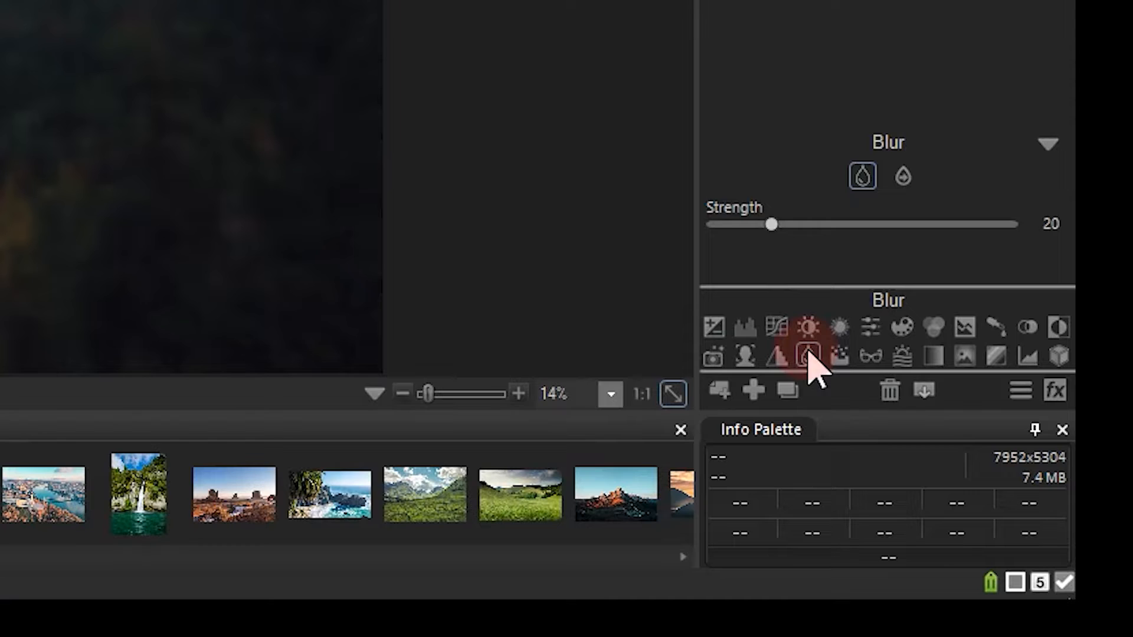
{"action": "mouse_move", "coordinate": [807, 355]}
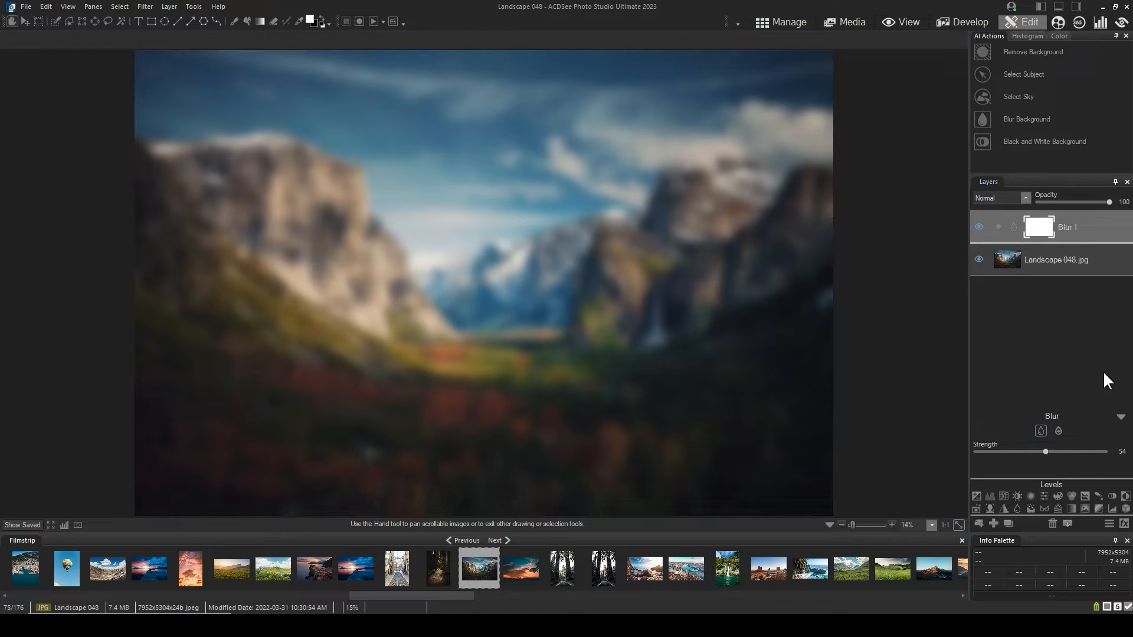
{"action": "mouse_move", "coordinate": [1090, 376]}
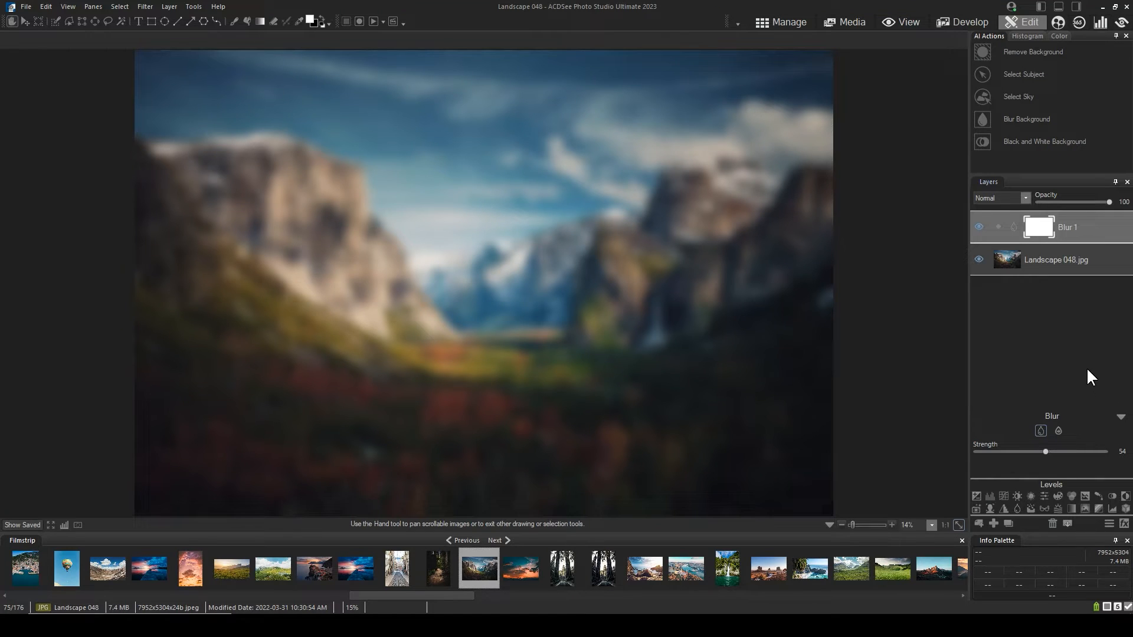
{"action": "mouse_move", "coordinate": [712, 280]}
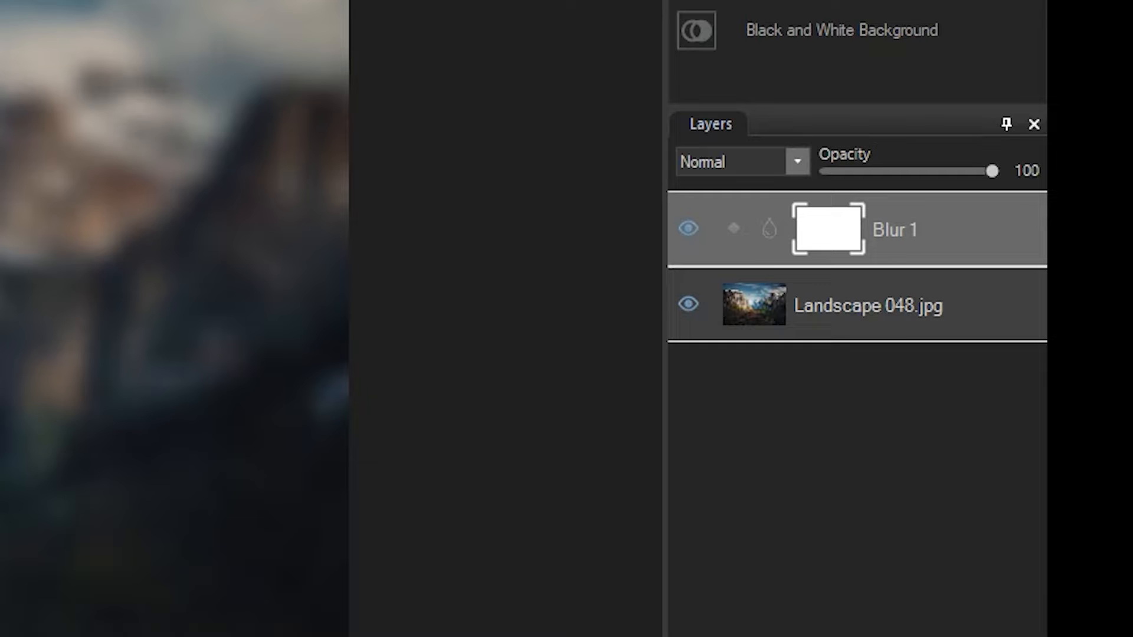
{"action": "mouse_move", "coordinate": [853, 256]}
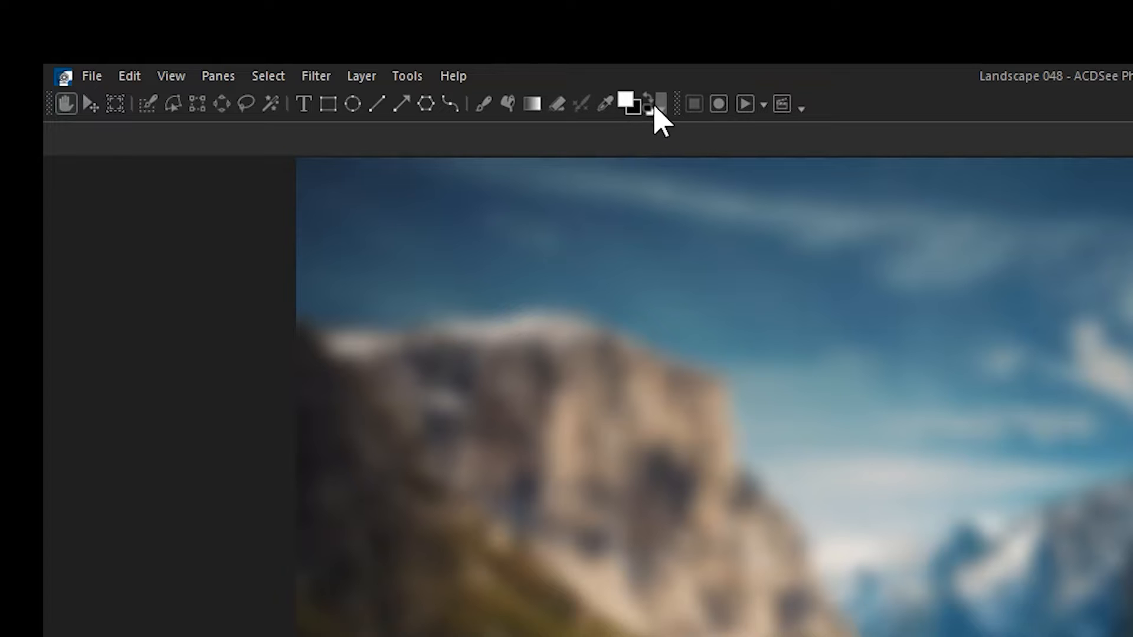
{"action": "mouse_move", "coordinate": [650, 105]}
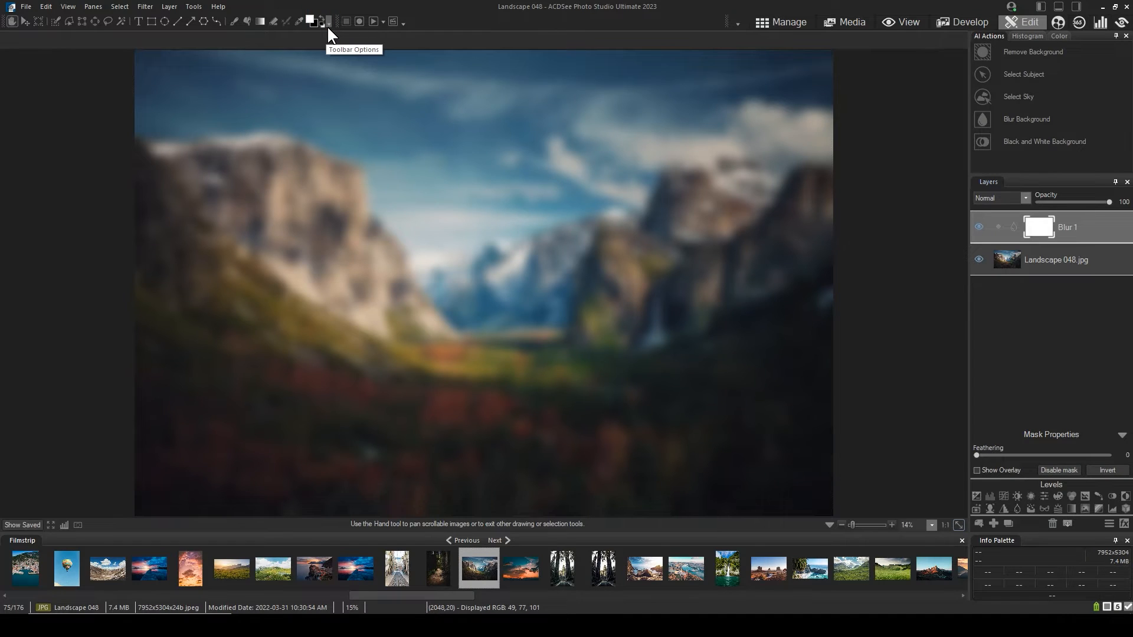
{"action": "mouse_move", "coordinate": [262, 27]}
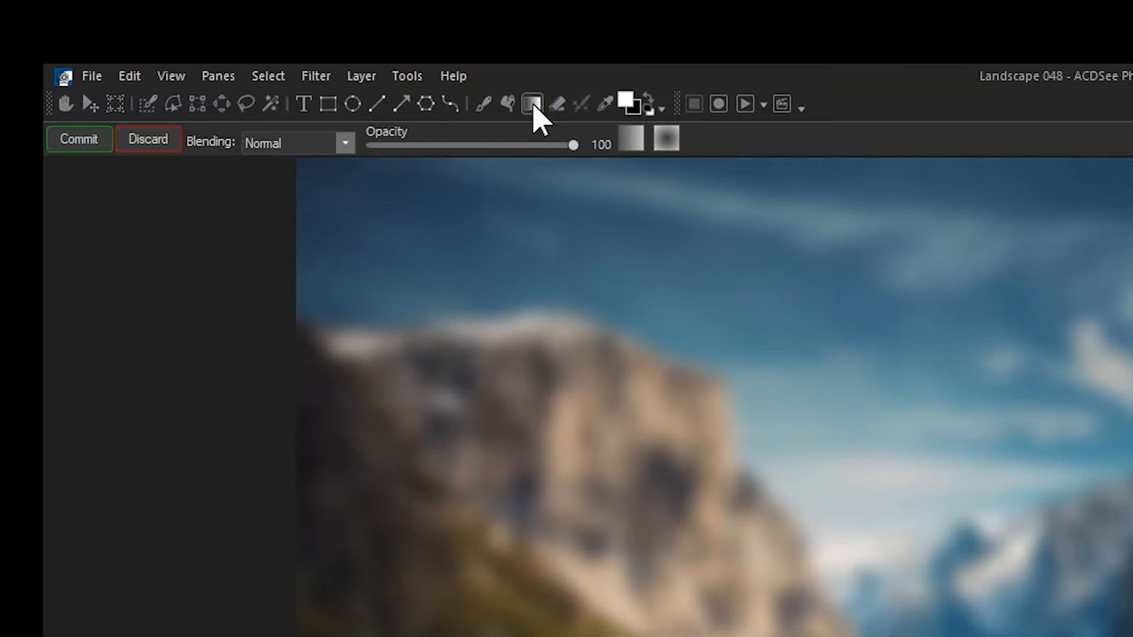
{"action": "mouse_move", "coordinate": [534, 104]}
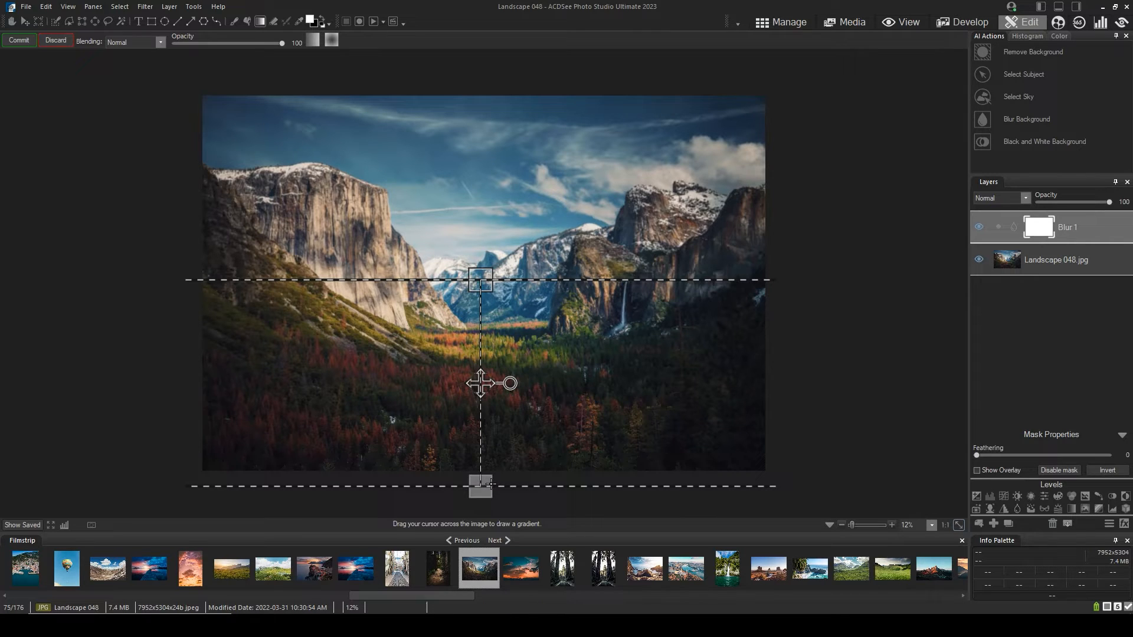
{"action": "mouse_move", "coordinate": [810, 303]}
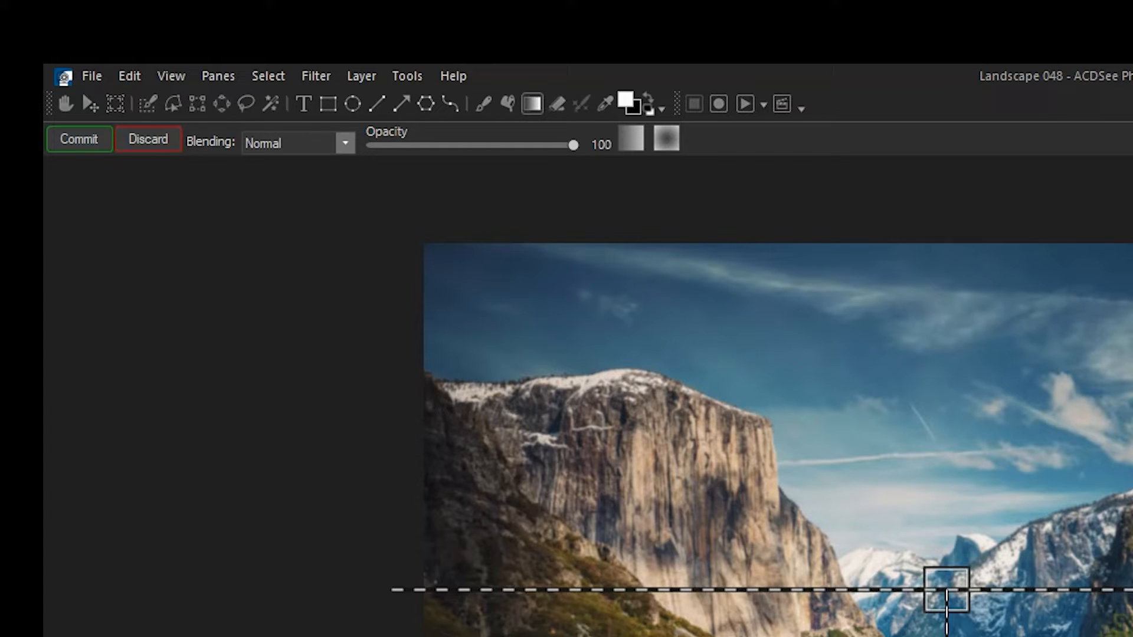
Draw a vertical linear gradient on the Blur 1 mask and commit it.
{"action": "left_click", "coordinate": [80, 139]}
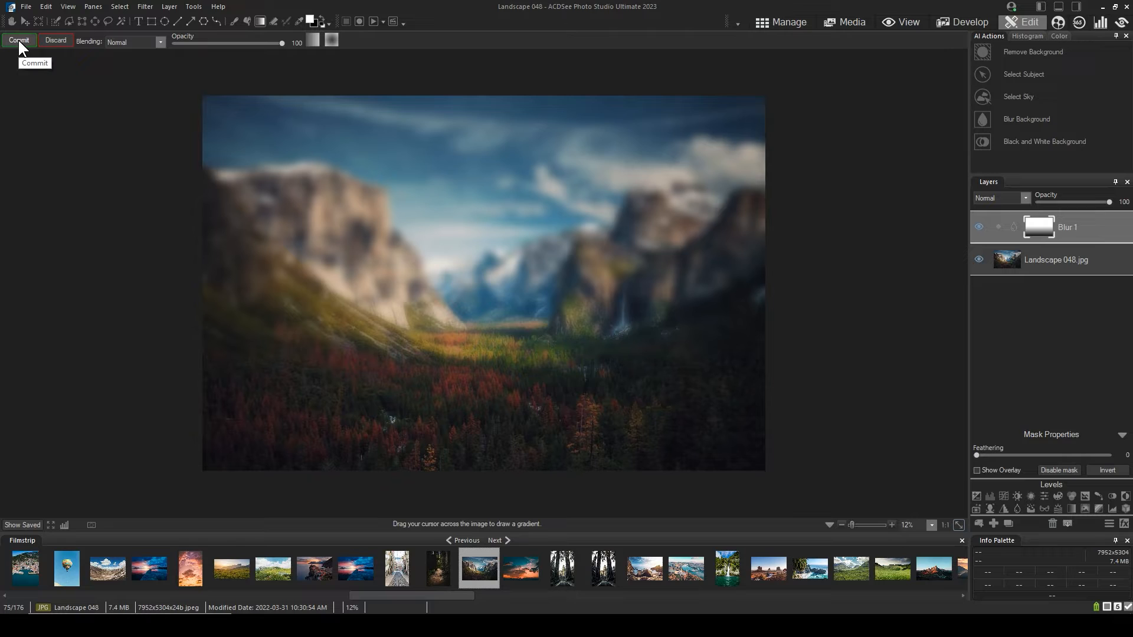
{"action": "left_click", "coordinate": [20, 40]}
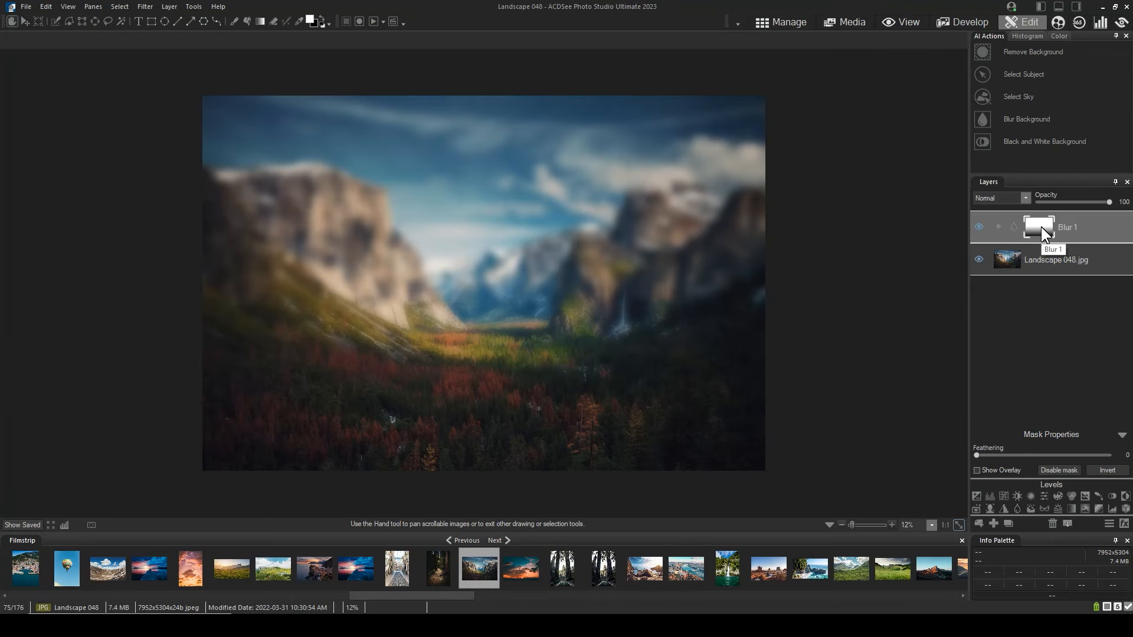
{"action": "mouse_move", "coordinate": [13, 21]}
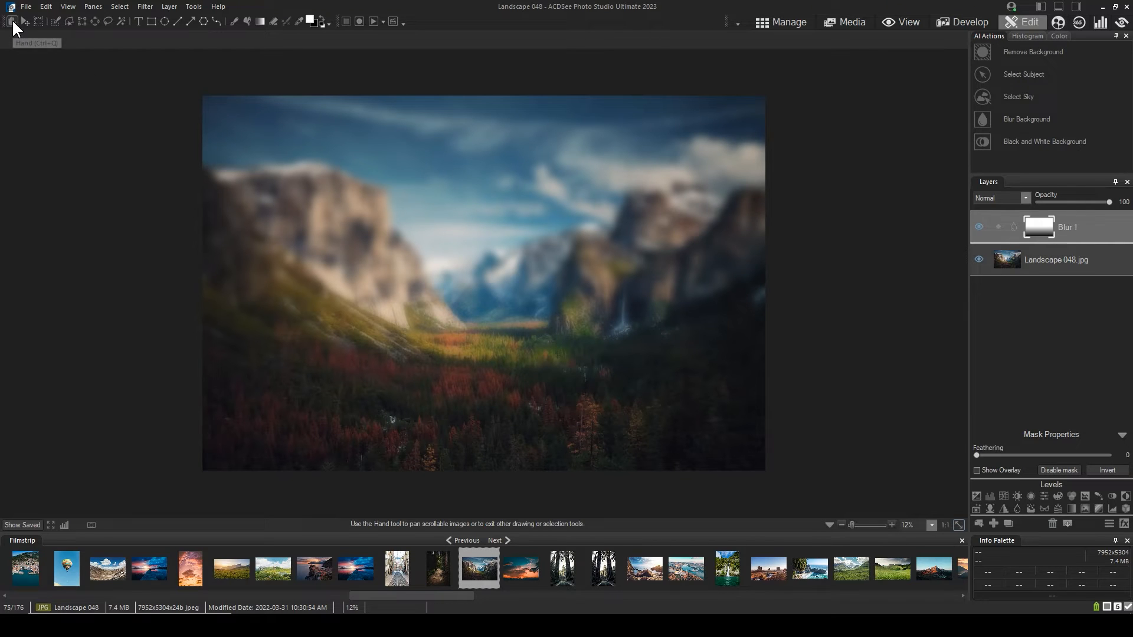
{"action": "mouse_move", "coordinate": [1051, 294]}
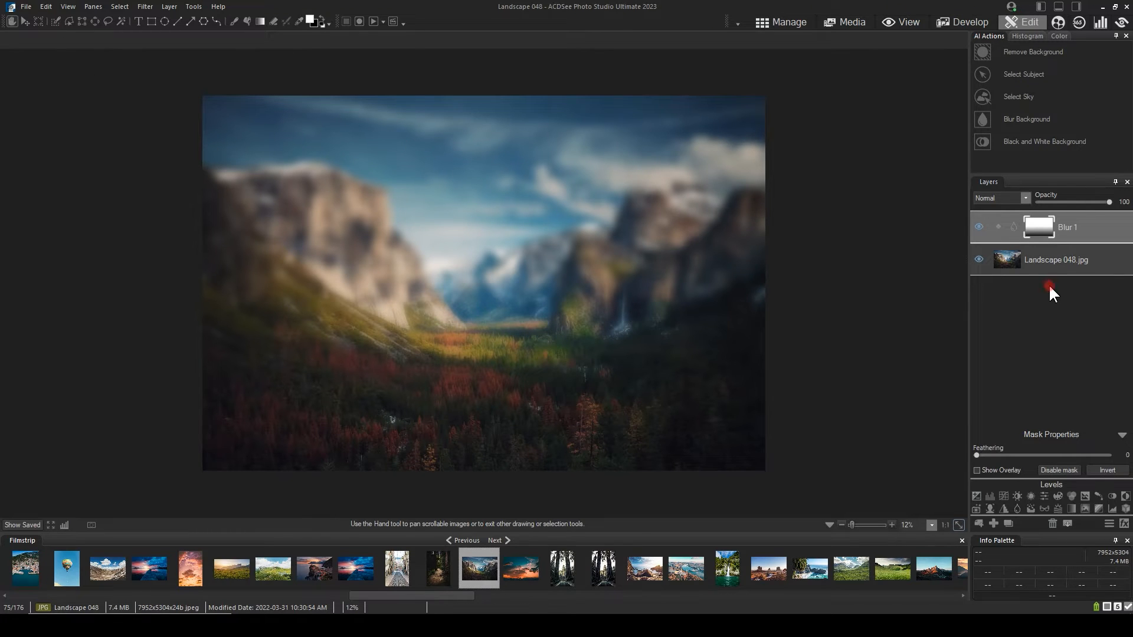
{"action": "mouse_move", "coordinate": [681, 249]}
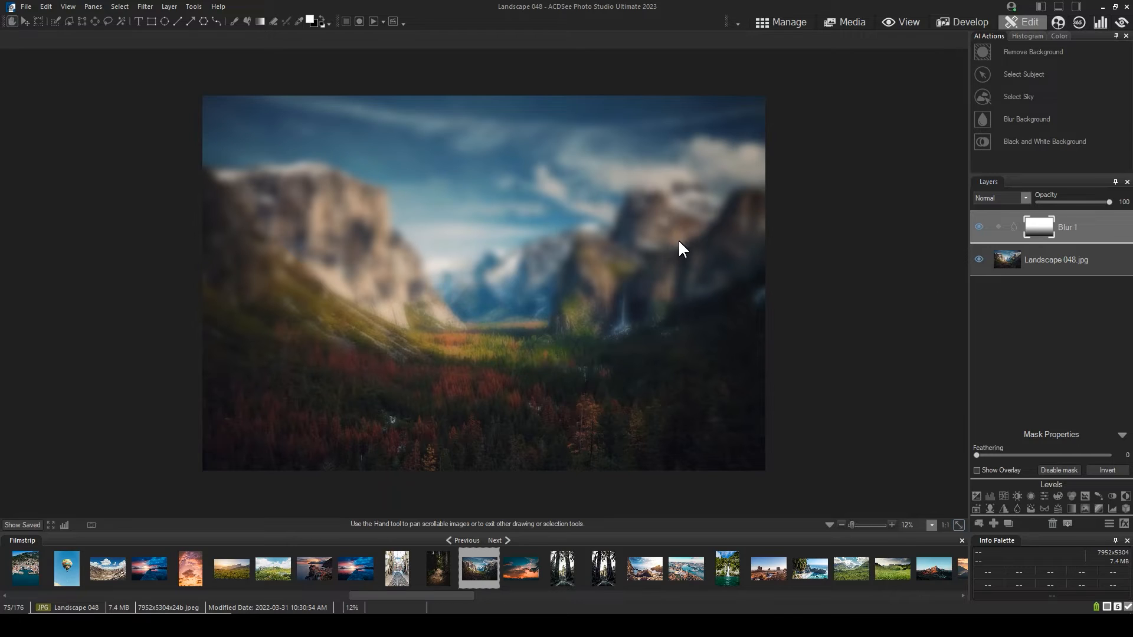
{"action": "mouse_move", "coordinate": [412, 446]}
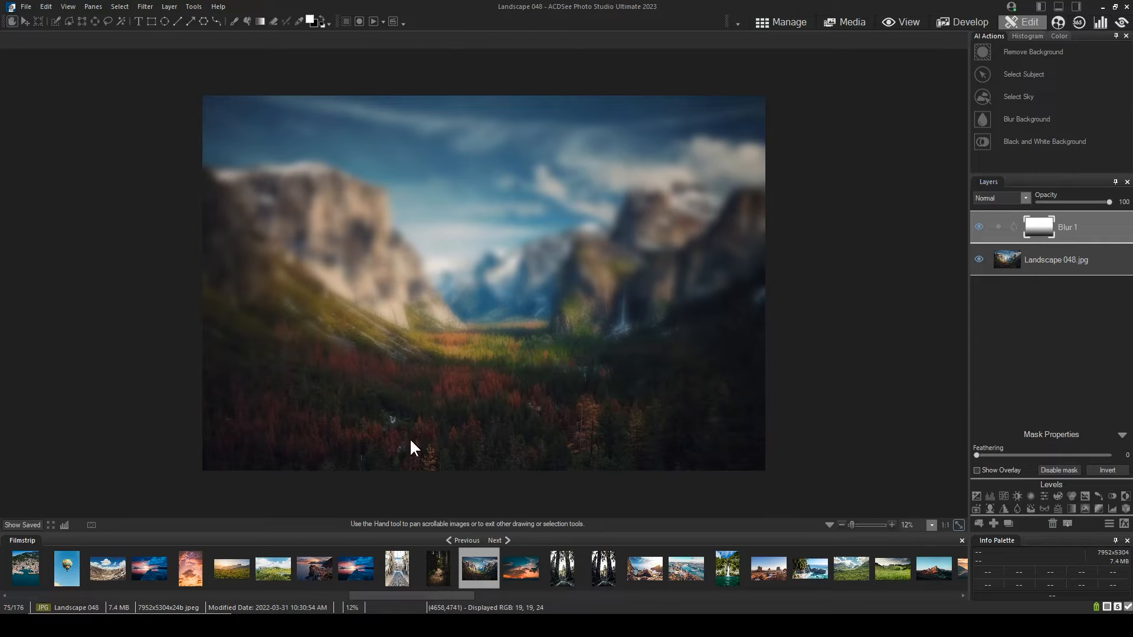
{"action": "mouse_move", "coordinate": [1063, 272]}
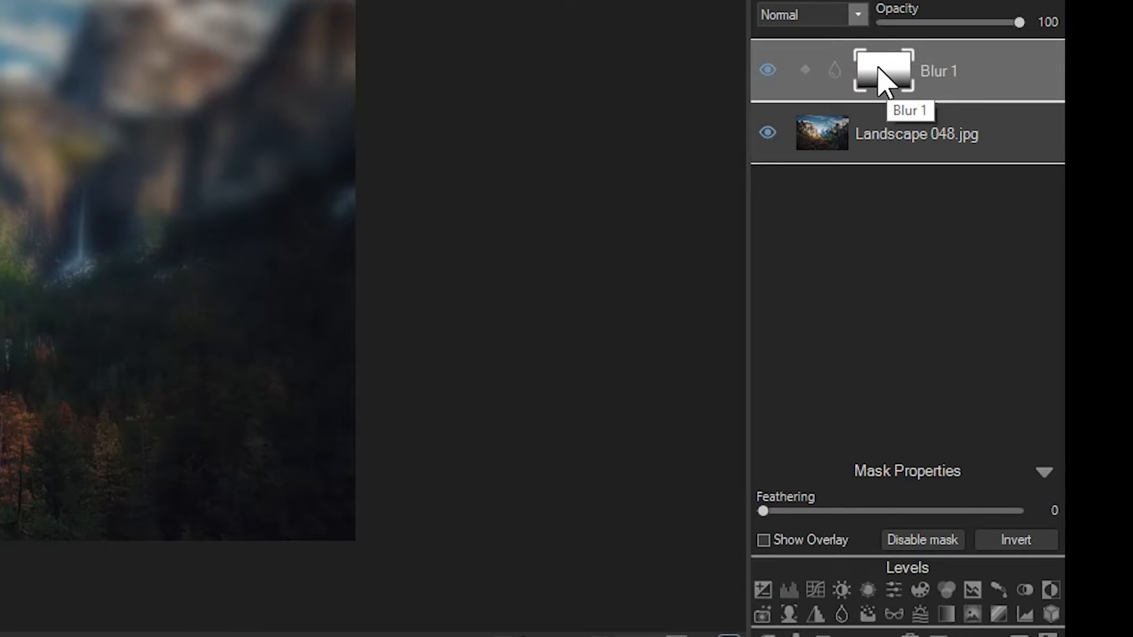
{"action": "mouse_move", "coordinate": [899, 160]}
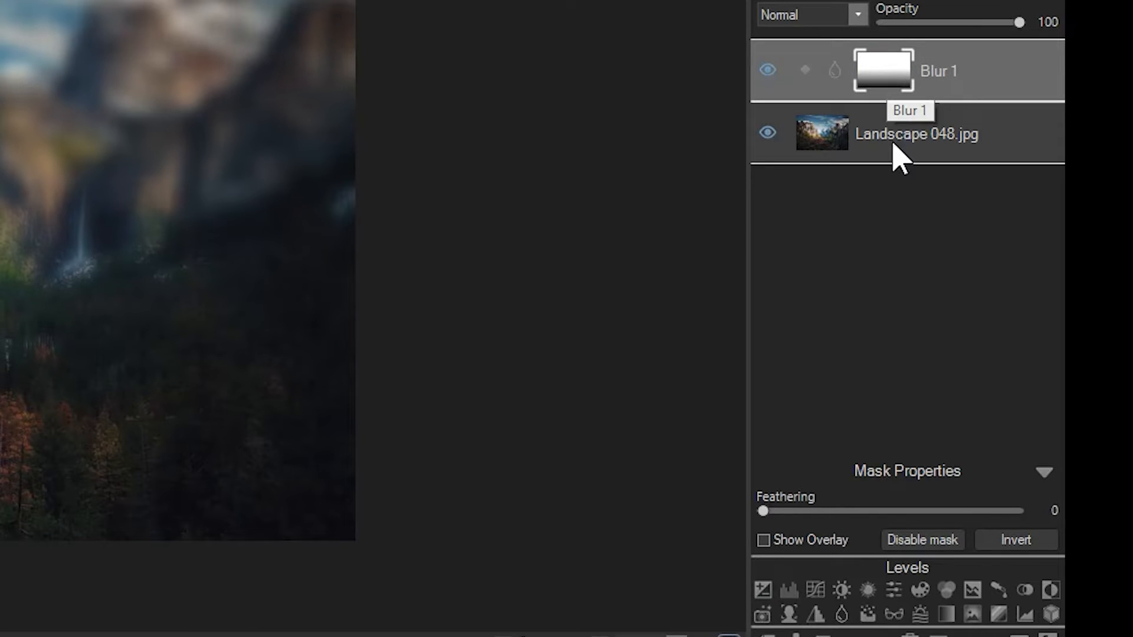
{"action": "mouse_move", "coordinate": [867, 549]}
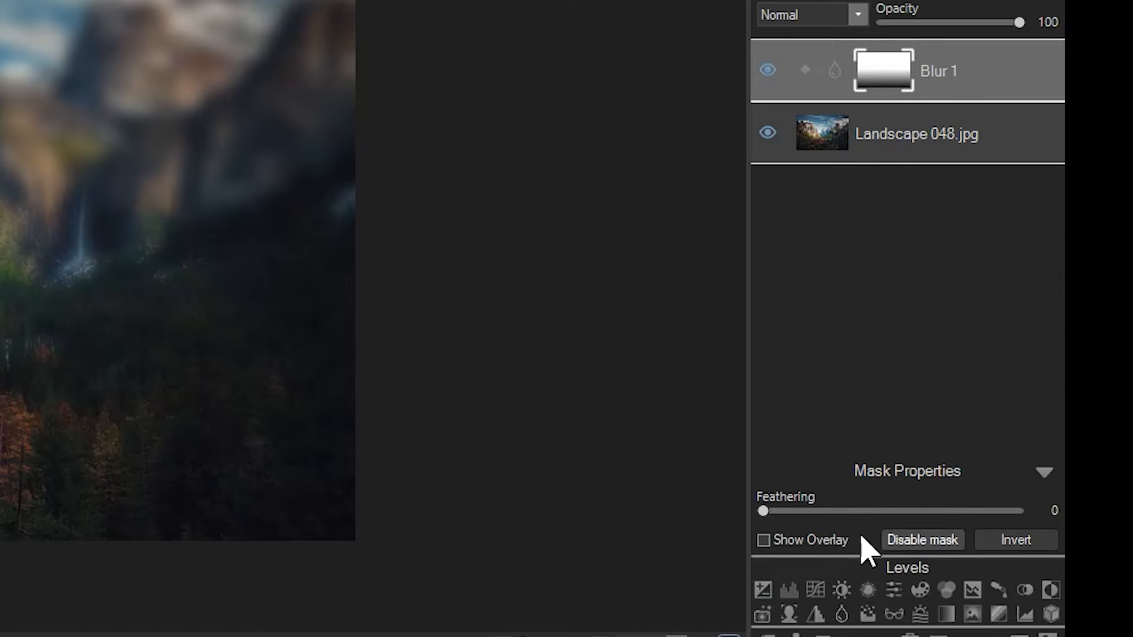
Invert the Blur 1 mask so the mountains and sky stay sharp.
{"action": "left_click", "coordinate": [1015, 539]}
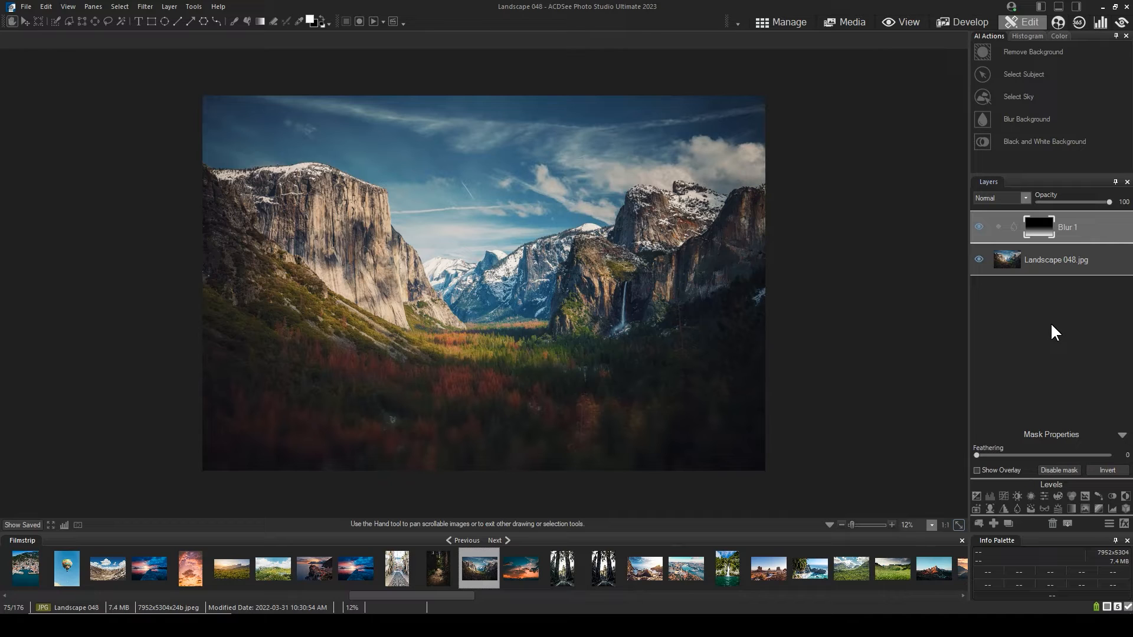
{"action": "mouse_move", "coordinate": [1072, 239]}
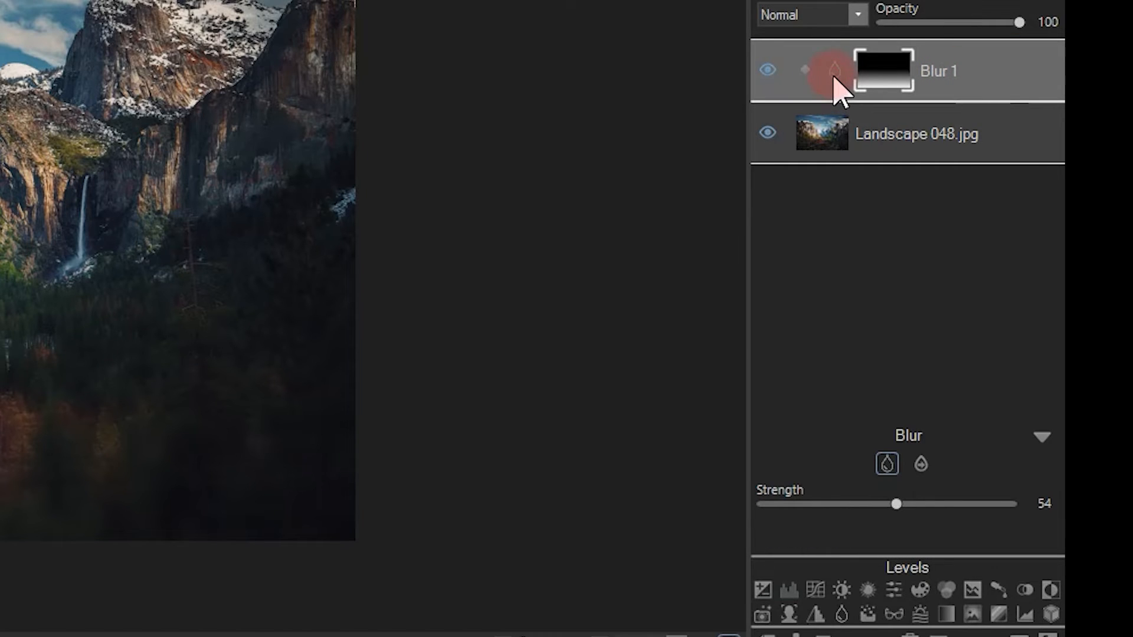
{"action": "mouse_move", "coordinate": [926, 498]}
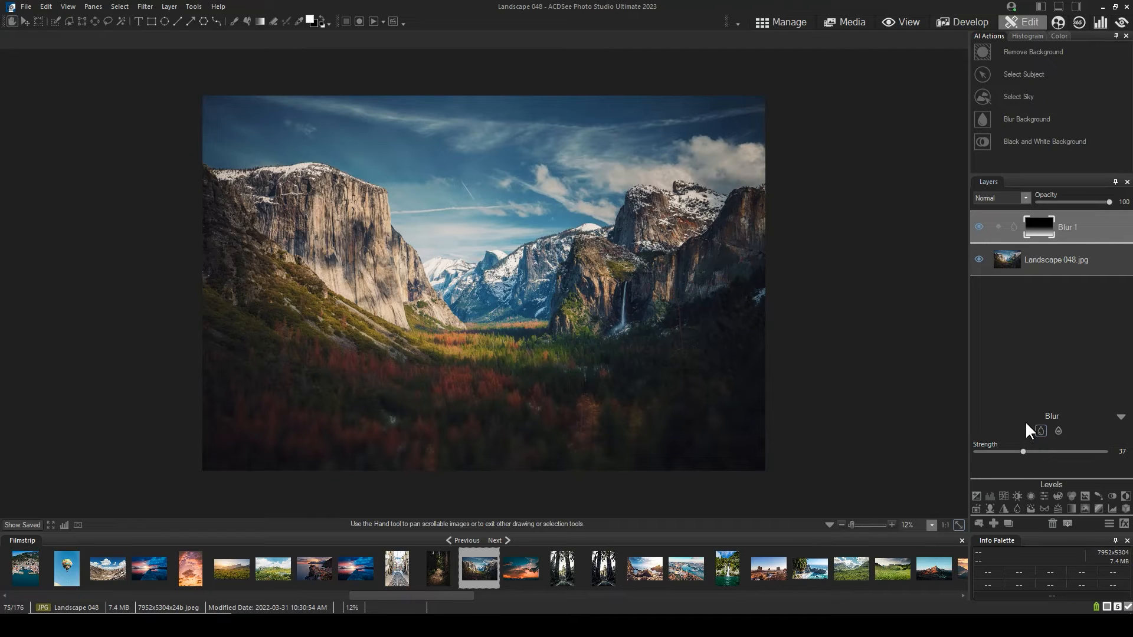
Lower the Blur 1 layer's Strength from 54 to 37.
{"action": "left_click", "coordinate": [1122, 417]}
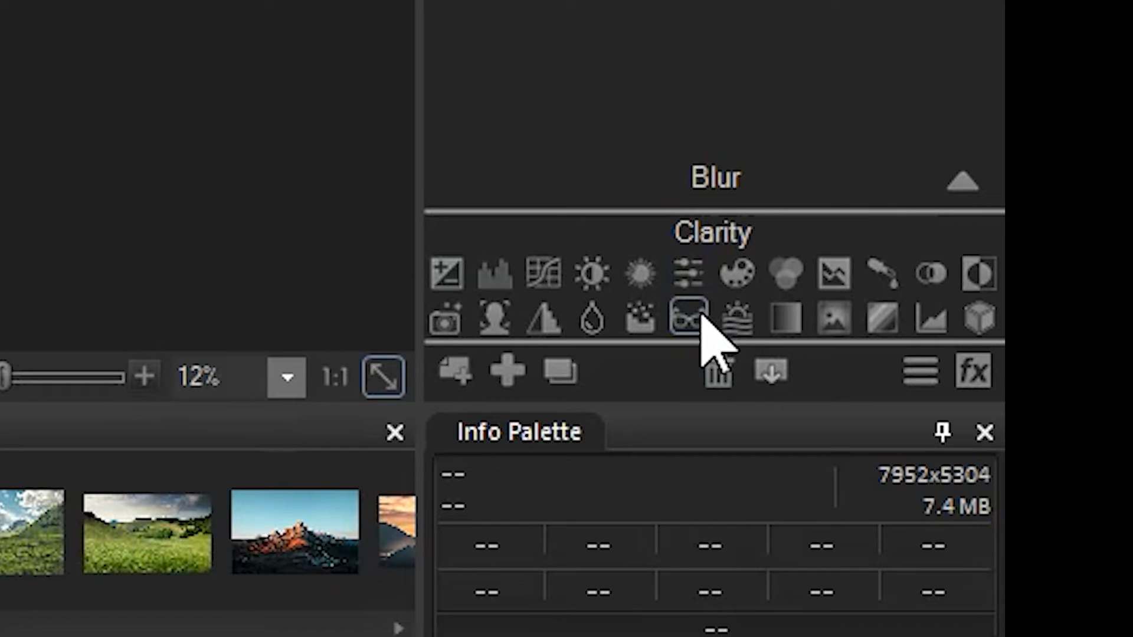
{"action": "mouse_move", "coordinate": [687, 316]}
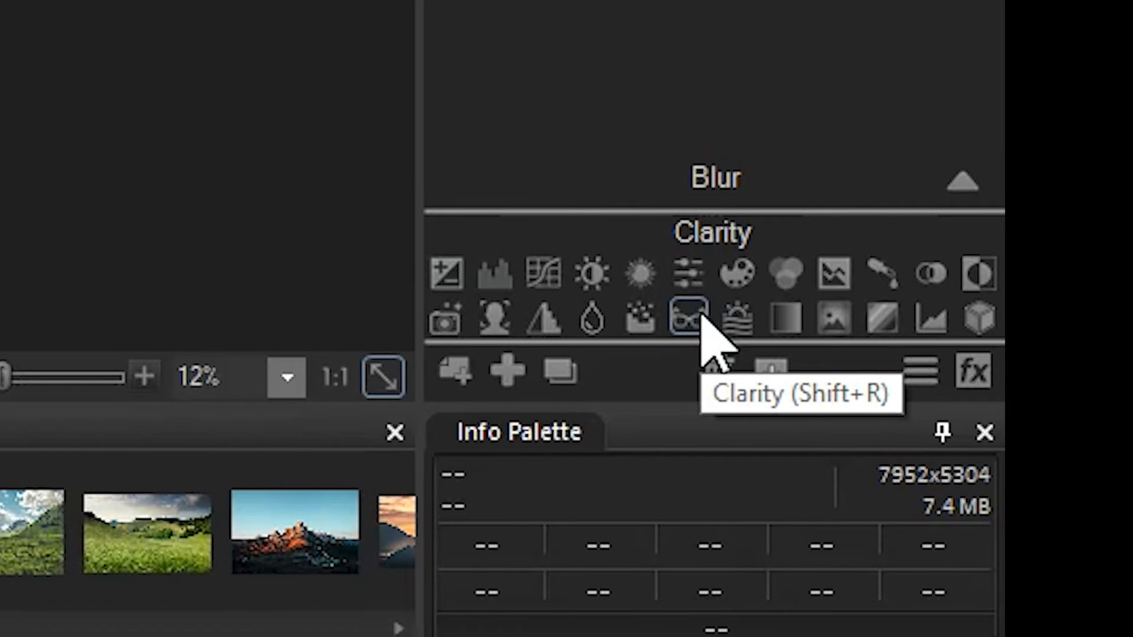
Add a Clarity adjustment layer above Blur 1 with Clarity 57 and Orton 28.
{"action": "left_click", "coordinate": [688, 316]}
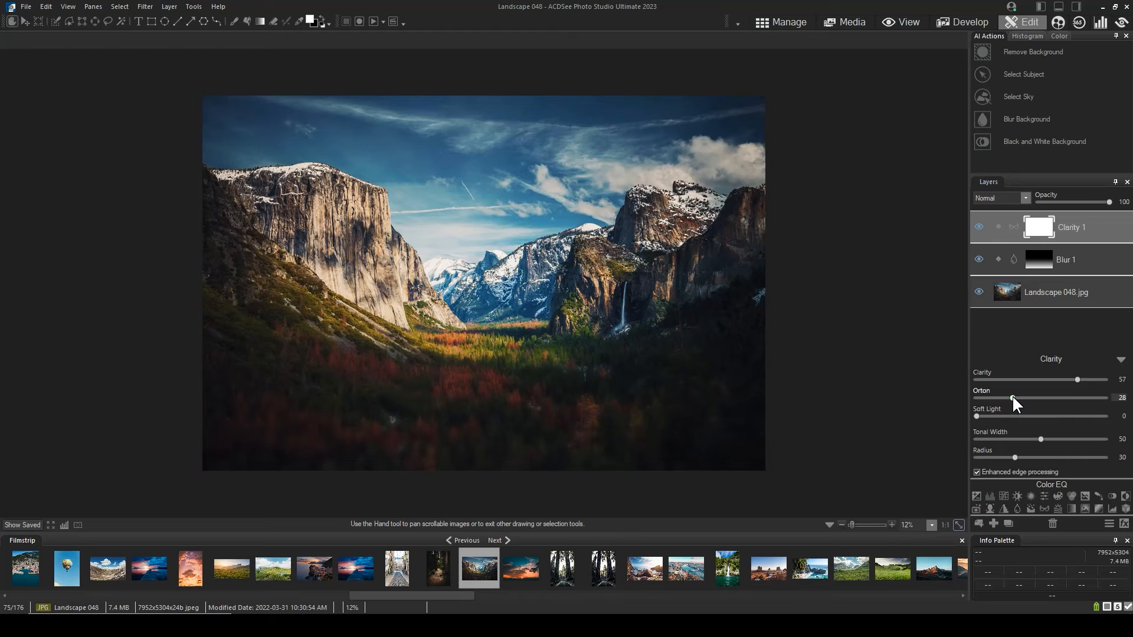
{"action": "mouse_move", "coordinate": [1046, 330]}
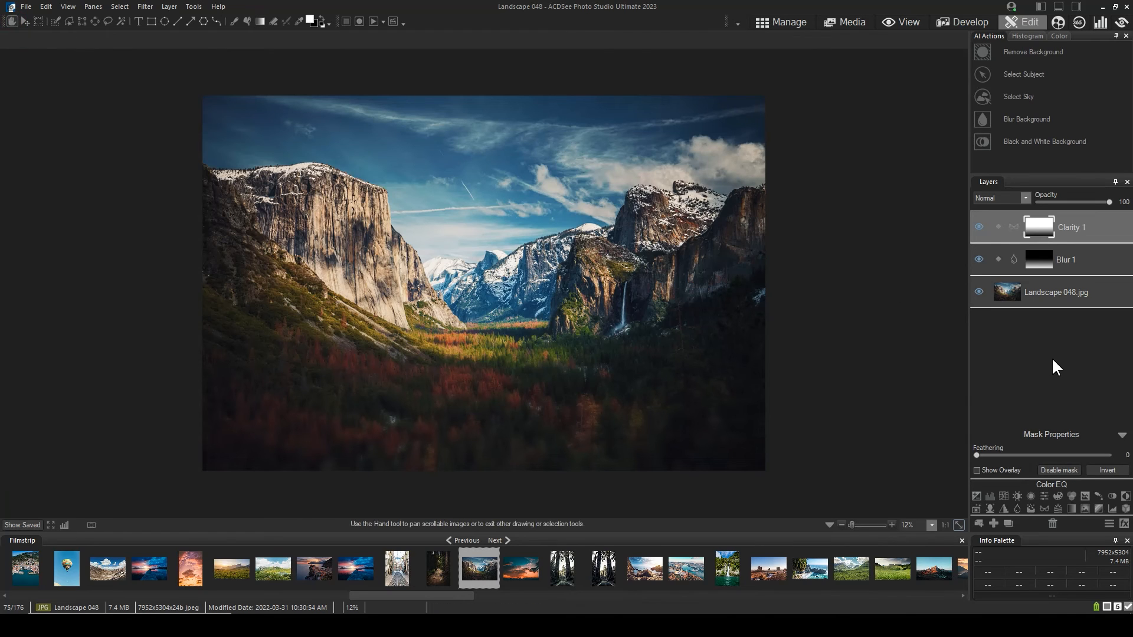
{"action": "mouse_move", "coordinate": [673, 265]}
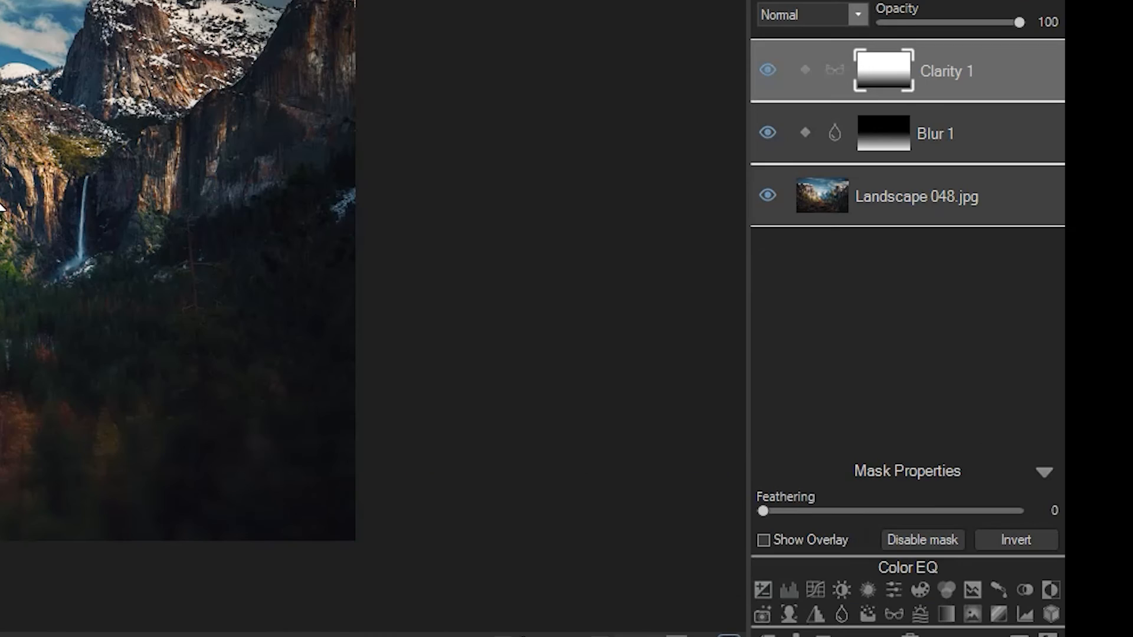
Retune the Clarity 1 layer to Clarity 52 and Orton 32.
{"action": "left_click", "coordinate": [834, 70]}
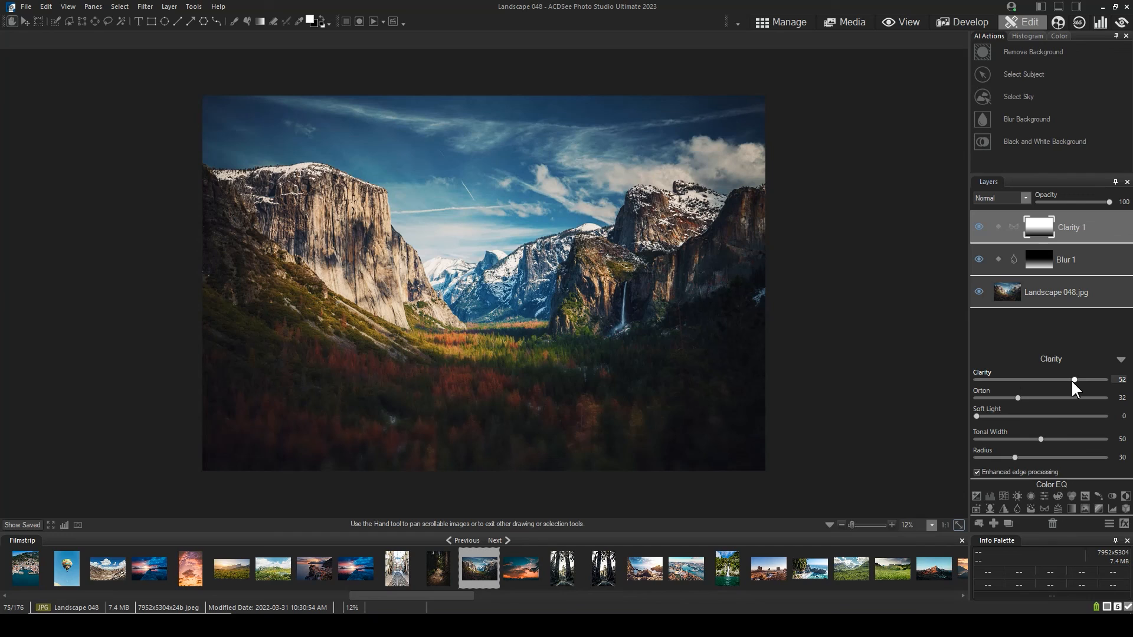
{"action": "mouse_move", "coordinate": [1110, 333]}
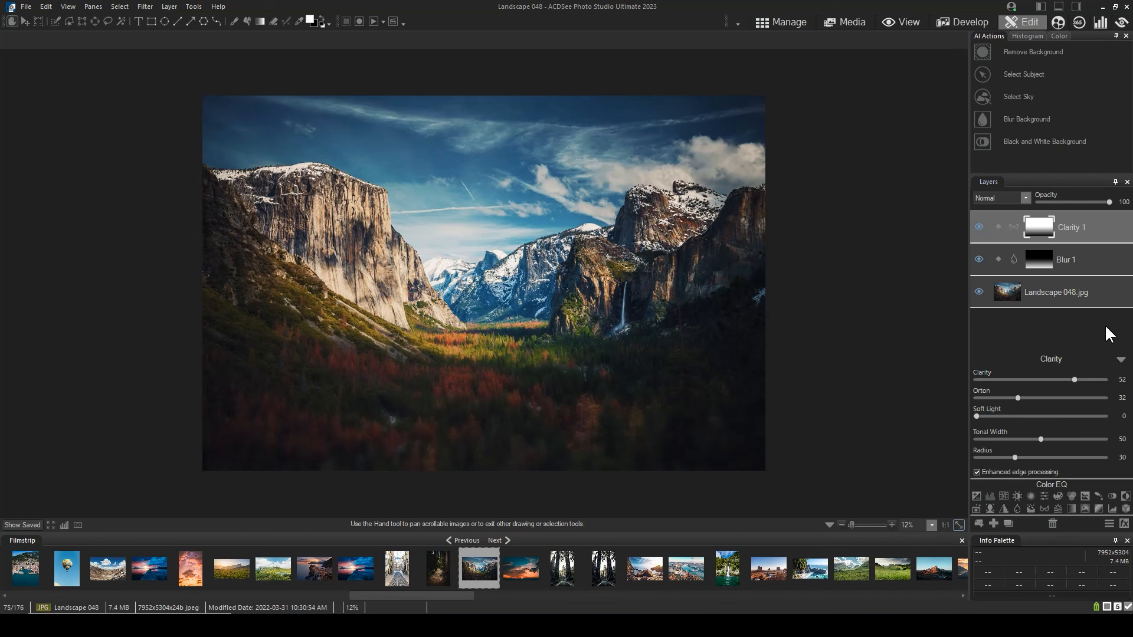